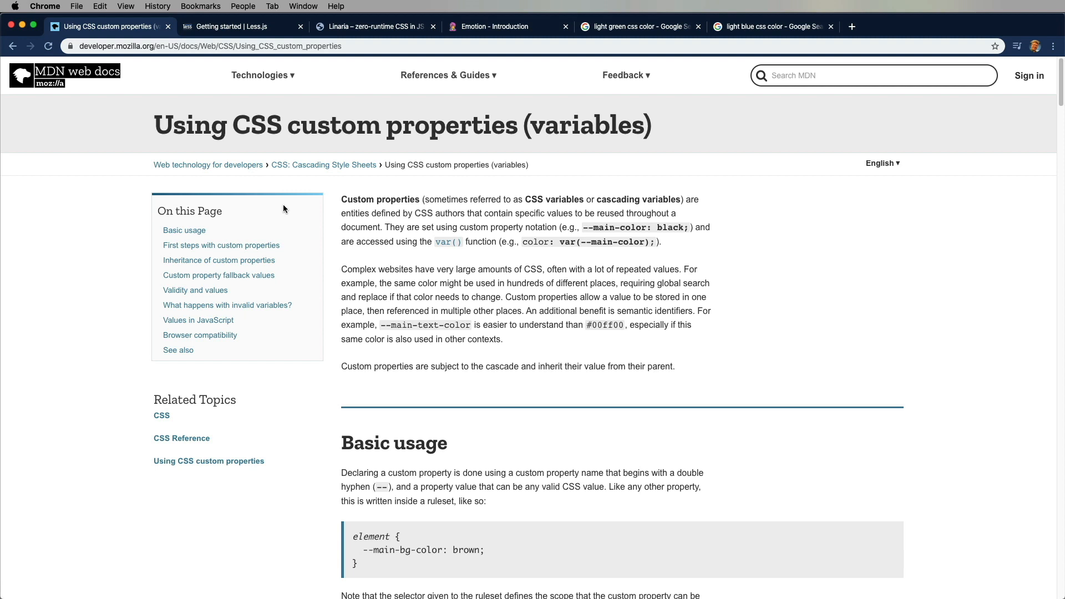
pyautogui.moveTo(291, 173)
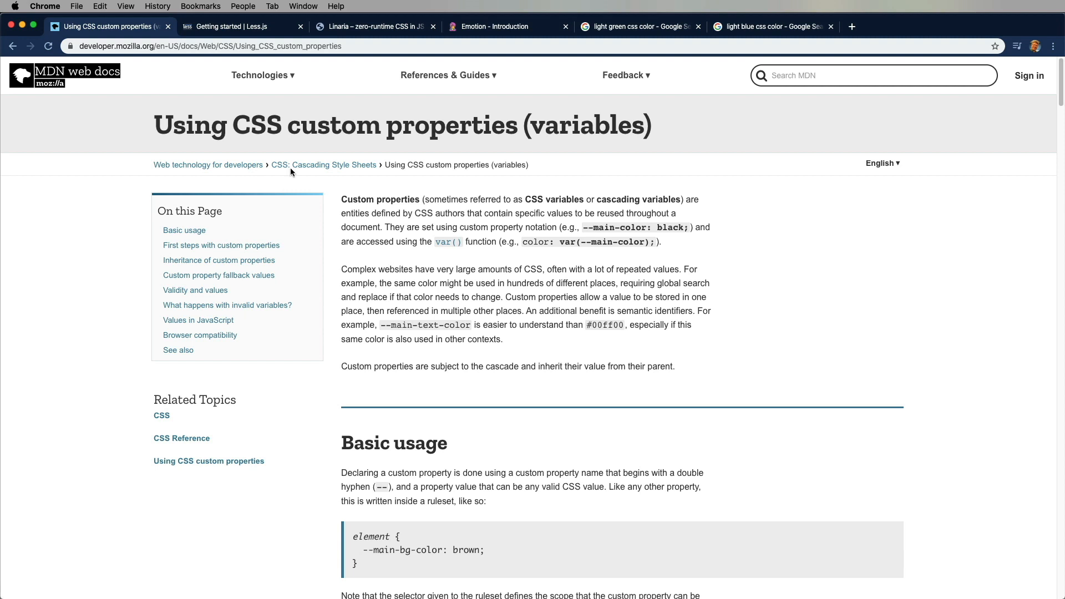
pyautogui.moveTo(292, 105)
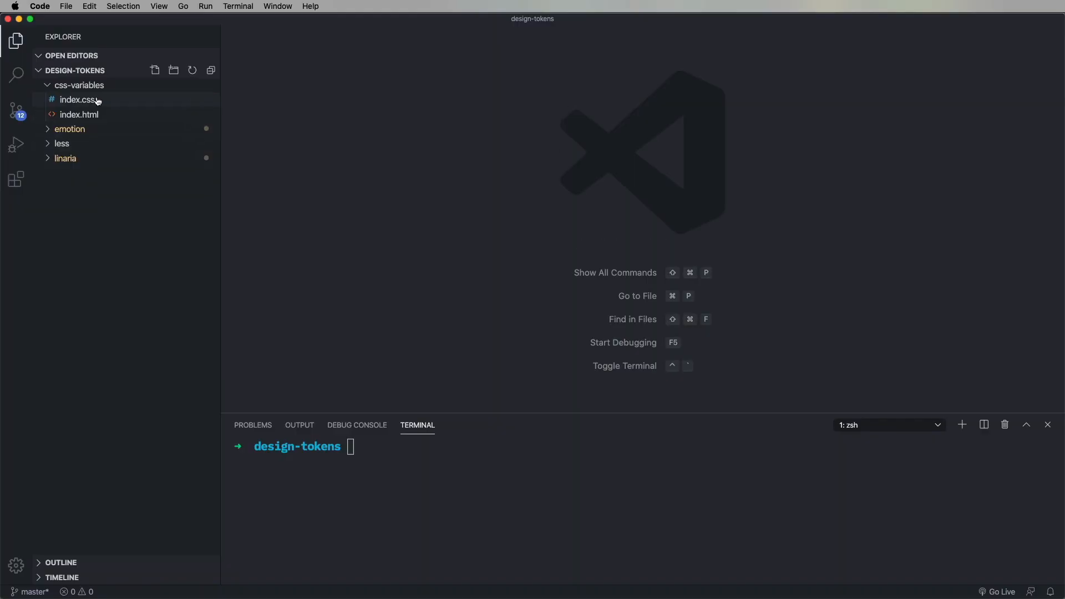
# - Change into the css-variables folder and launch npx serve in the terminal
pyautogui.write('cd c')
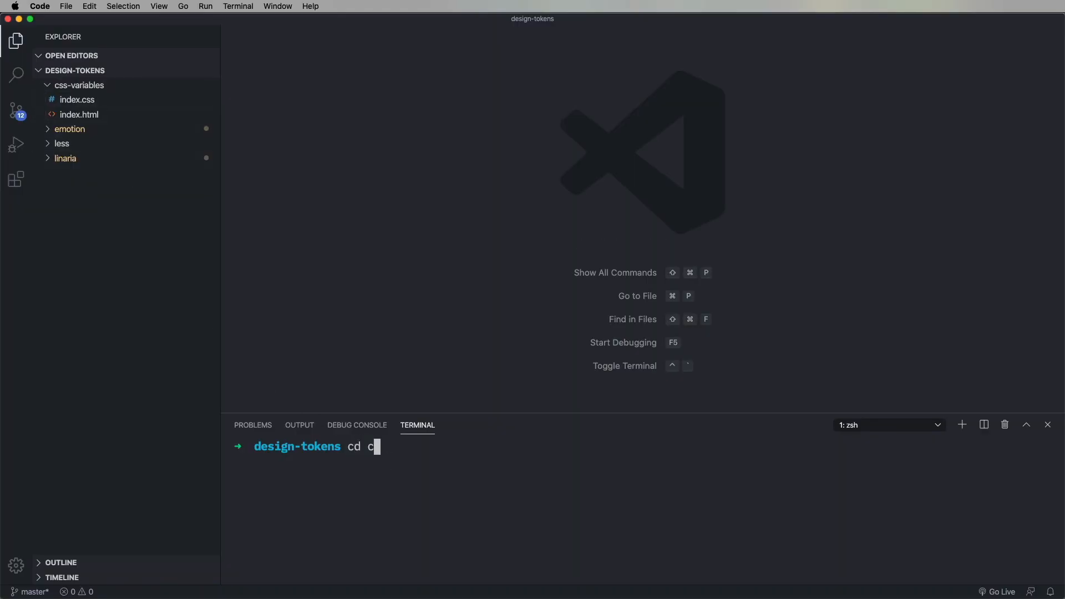
pyautogui.write('npx seer')
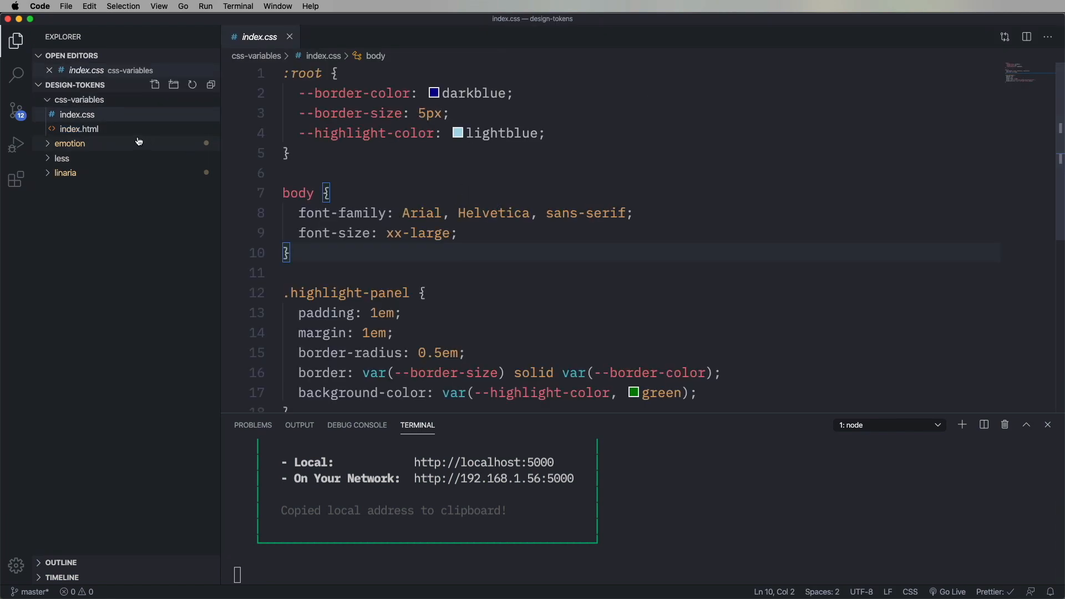
pyautogui.click(80, 129)
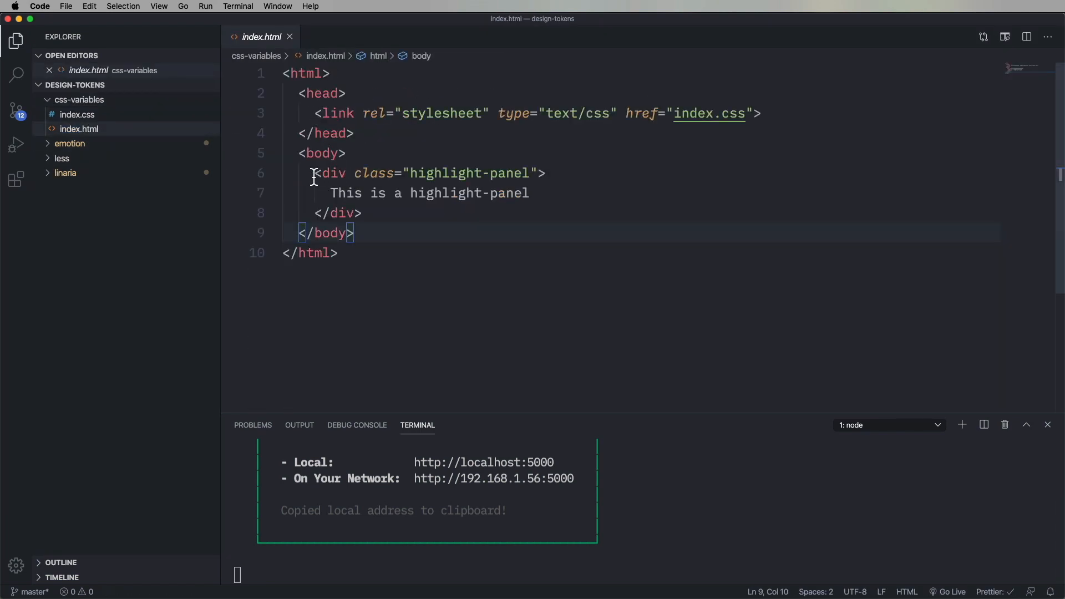
pyautogui.doubleClick(467, 173)
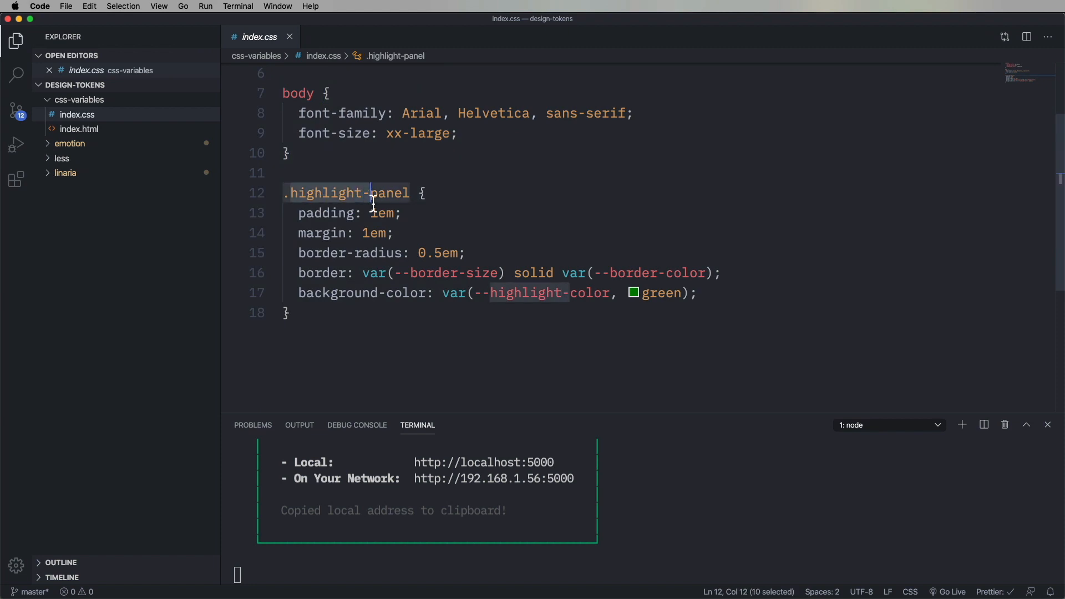
pyautogui.doubleClick(374, 273)
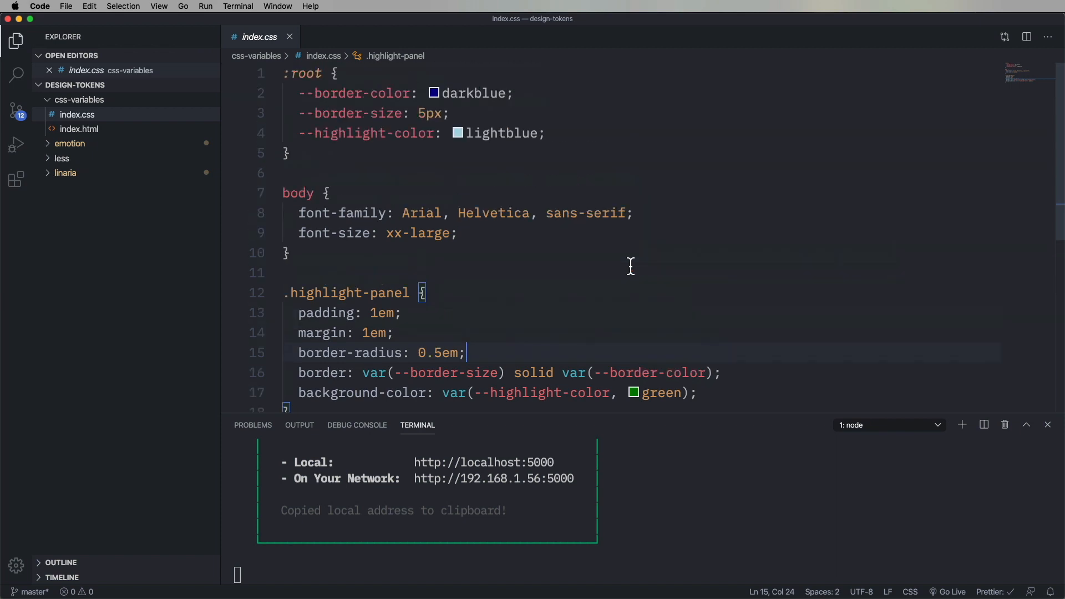
# - Replace the darkblue border token with darkgreen and check the panel in the browser
pyautogui.doubleClick(473, 93)
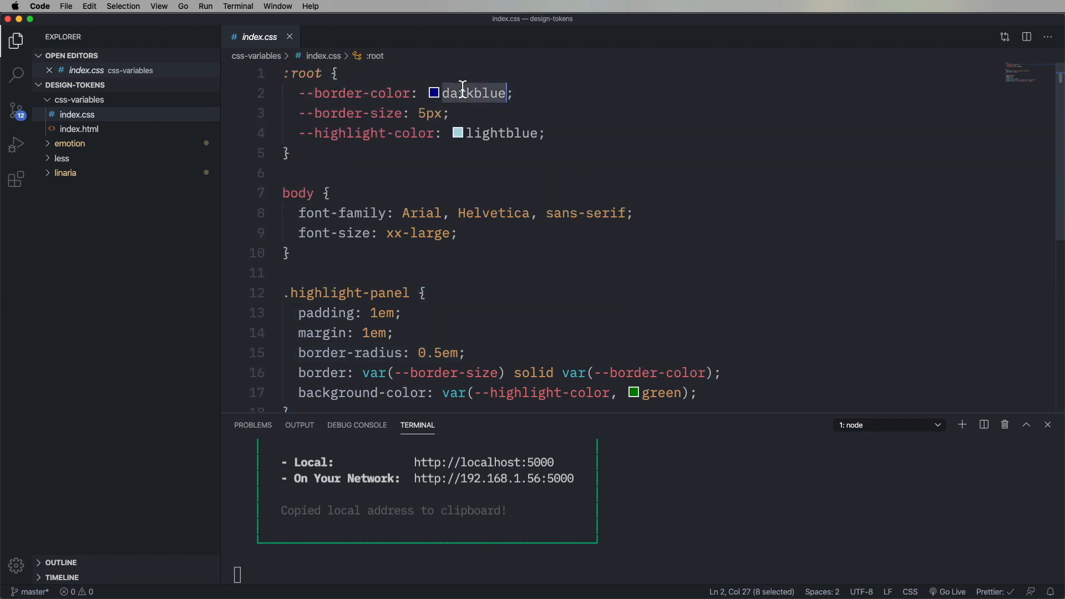
pyautogui.write('darkgreen')
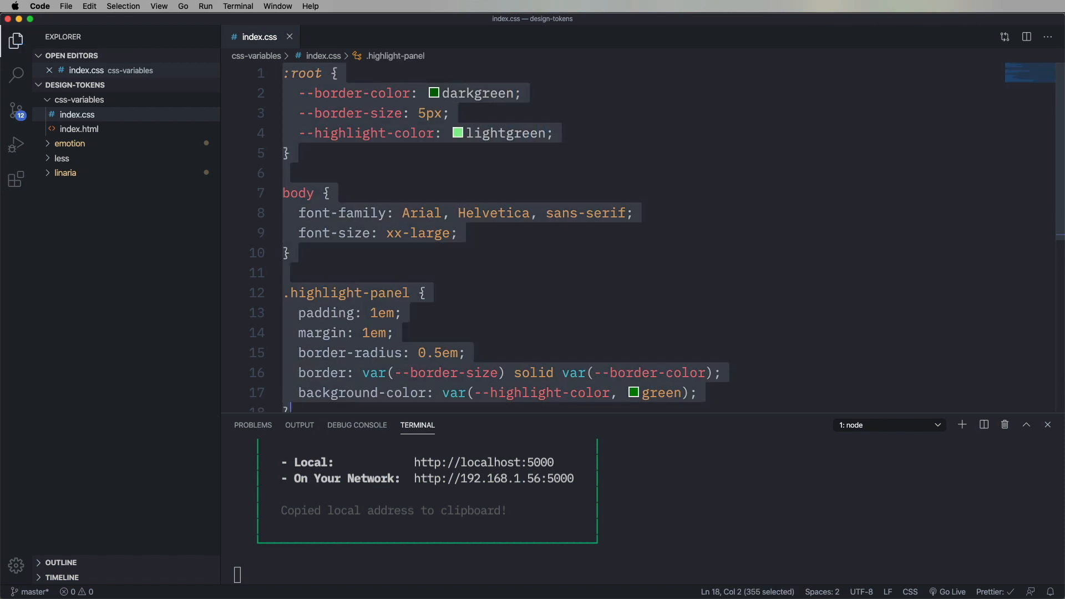
pyautogui.click(880, 27)
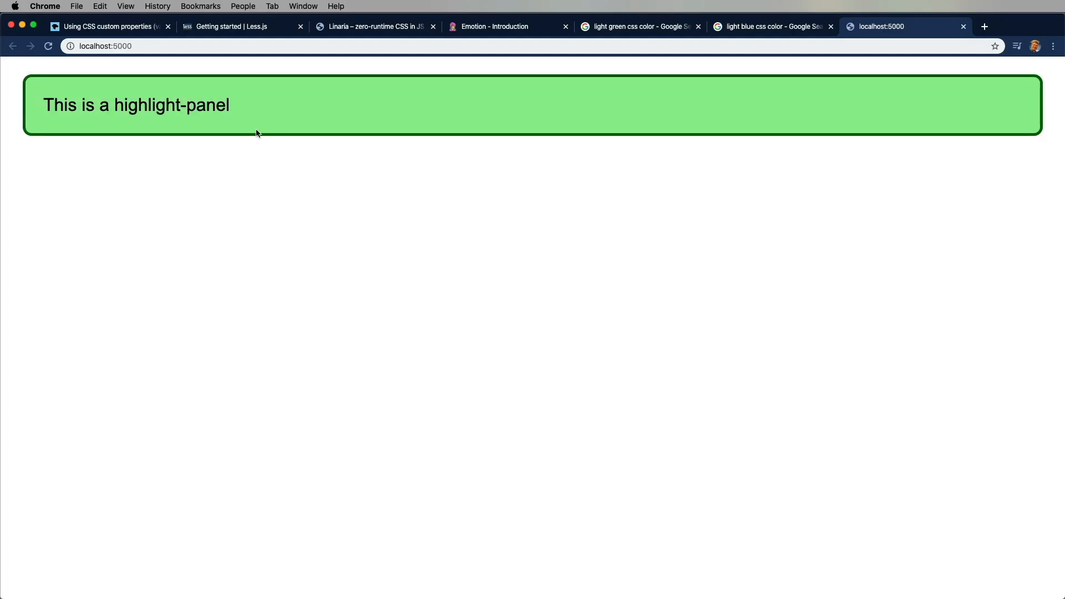
pyautogui.moveTo(332, 120)
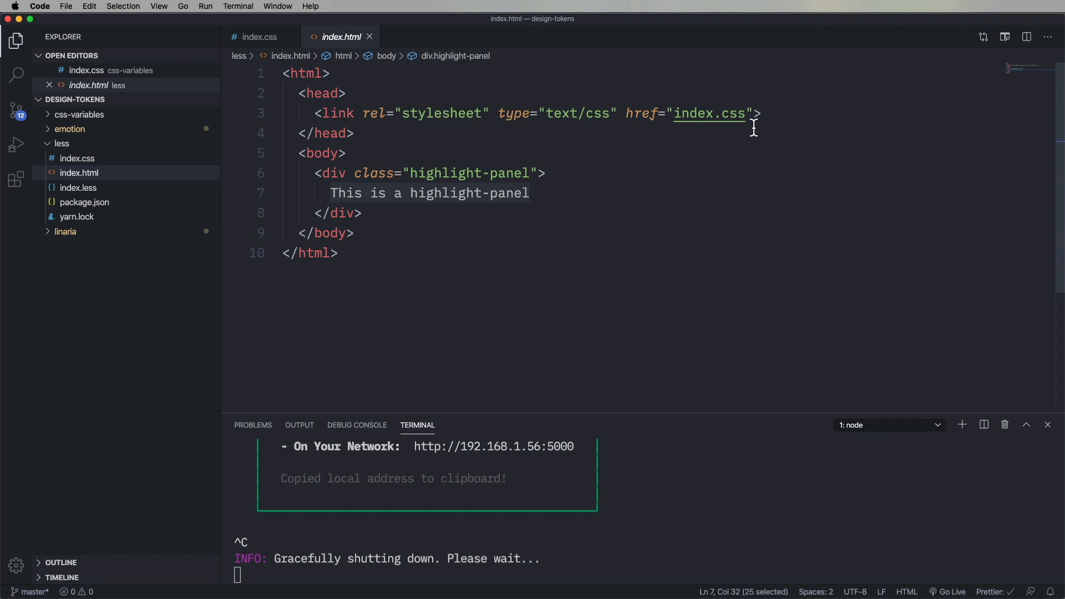
# - Expand the less folder in the Explorer to reach its index.html
pyautogui.click(78, 158)
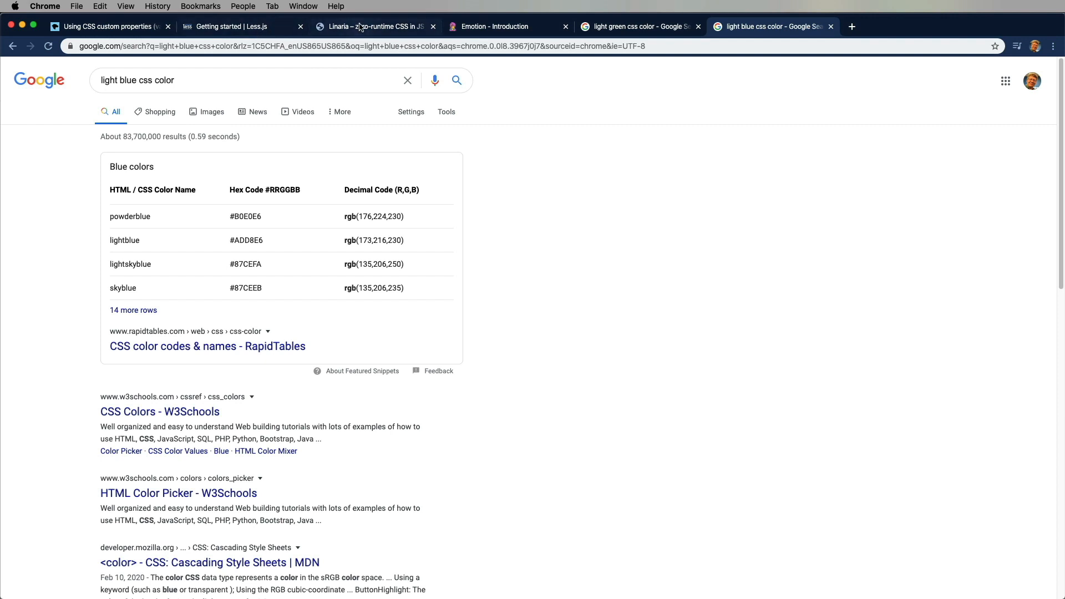
# - View the Linaria homepage in Chrome and select its zero-runtime CSS in JS tagline
pyautogui.click(374, 27)
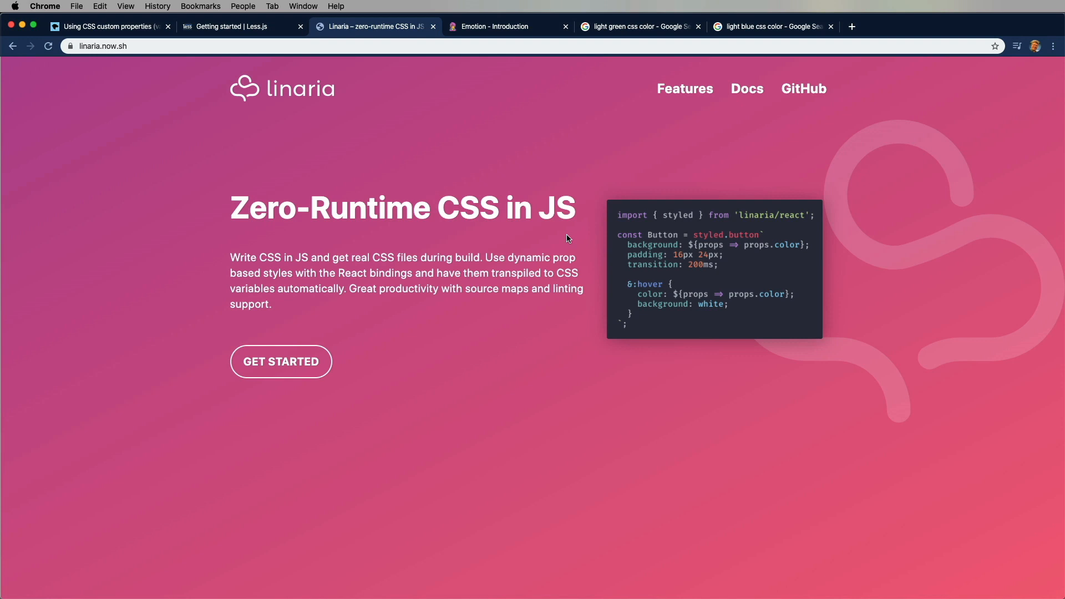
pyautogui.moveTo(354, 322)
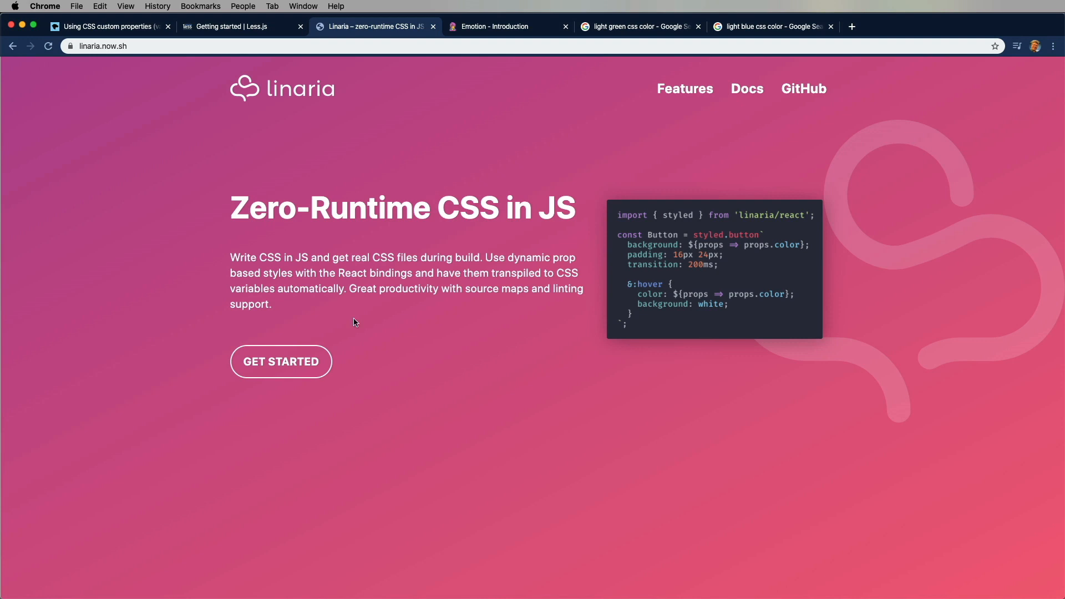
pyautogui.moveTo(231, 257); pyautogui.dragTo(480, 258)
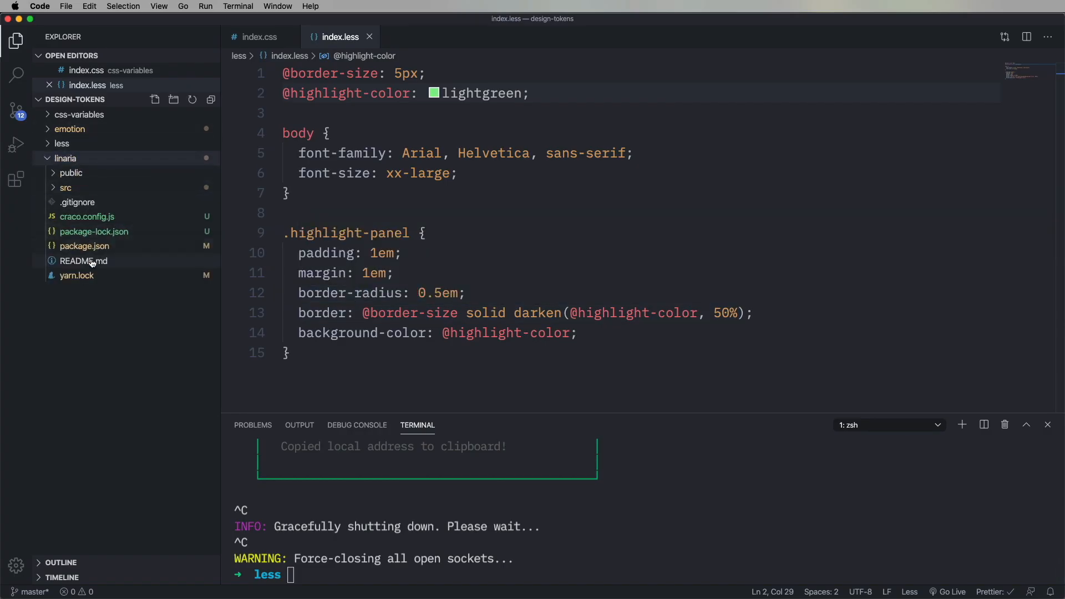
# - Review the Linaria package.json and craco.config.js, then reach App.js in the src folder
pyautogui.click(85, 246)
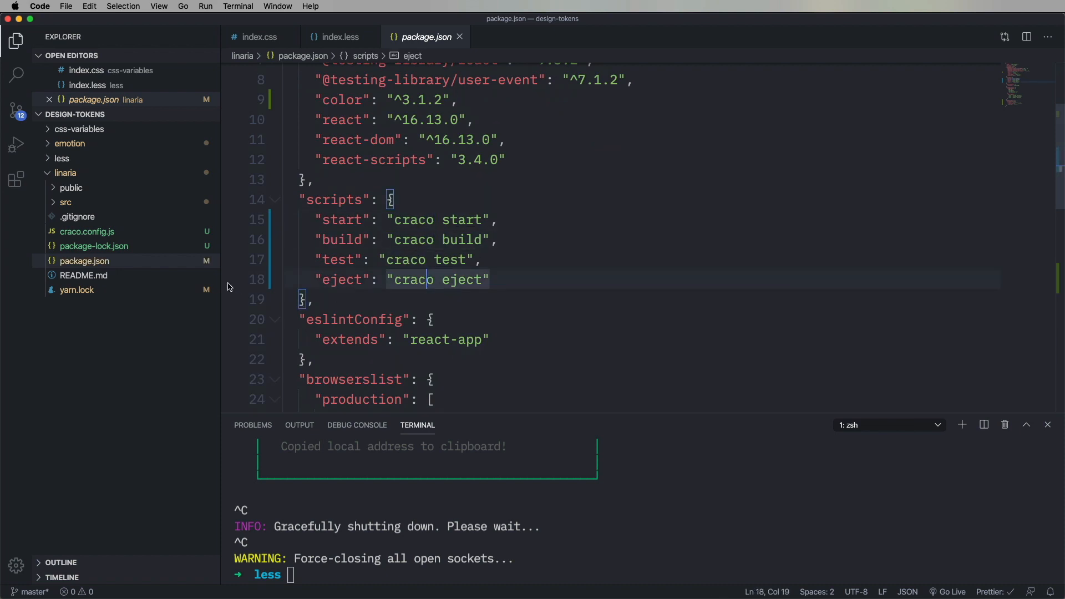
pyautogui.click(87, 231)
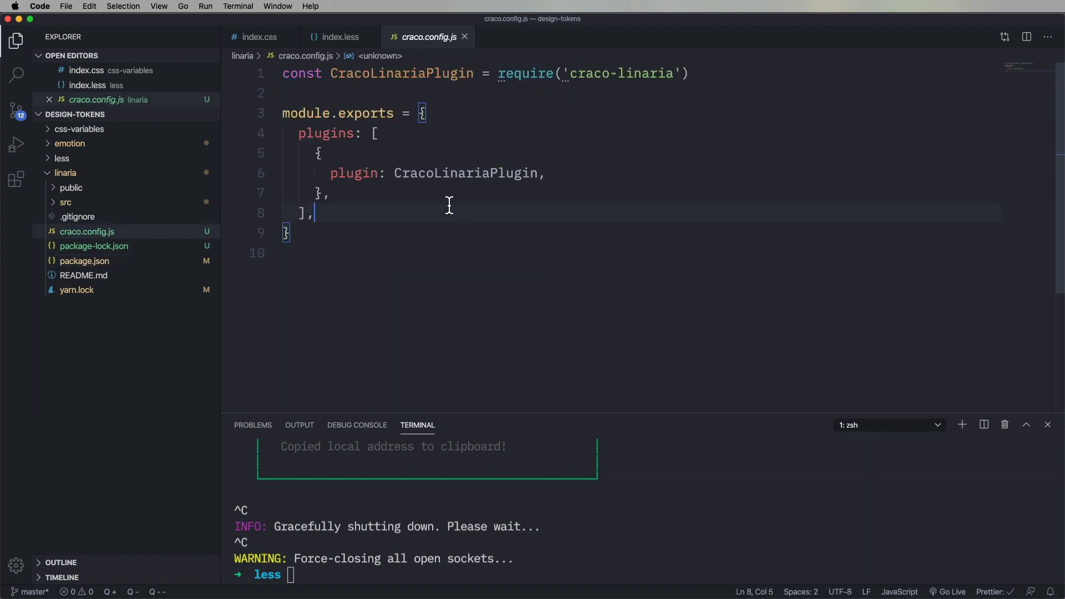
pyautogui.click(426, 113)
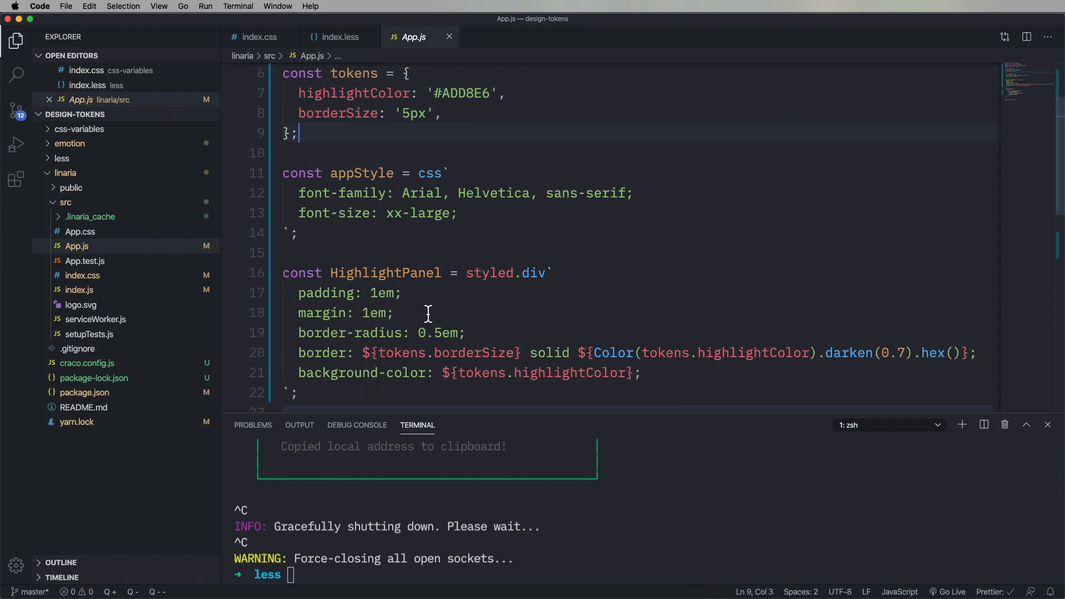
pyautogui.doubleClick(506, 273)
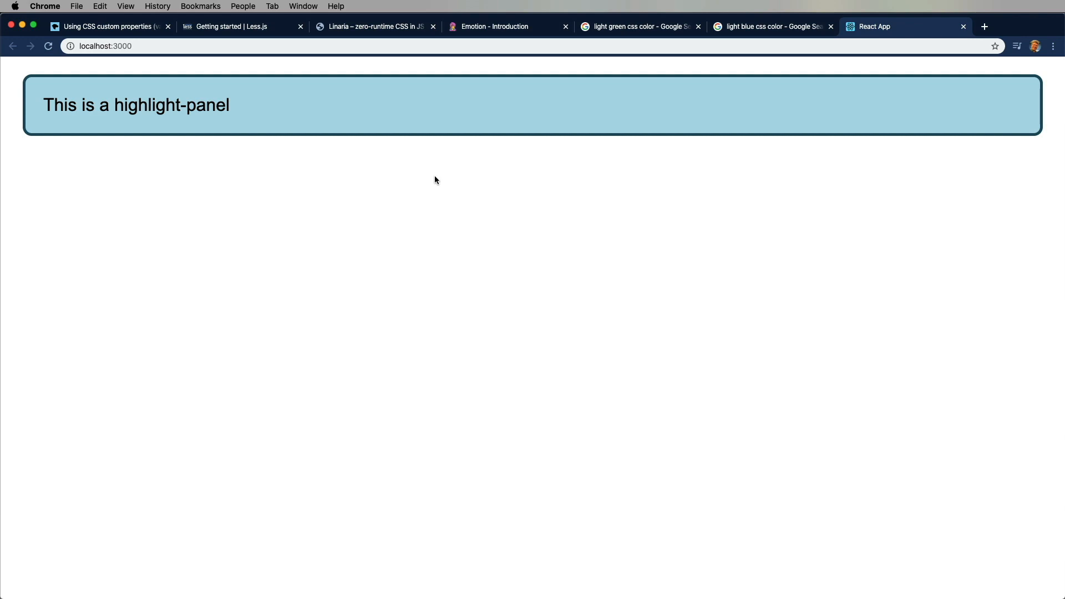
# - Check the Linaria panel at localhost:3000 before and after the green token change
pyautogui.click(635, 26)
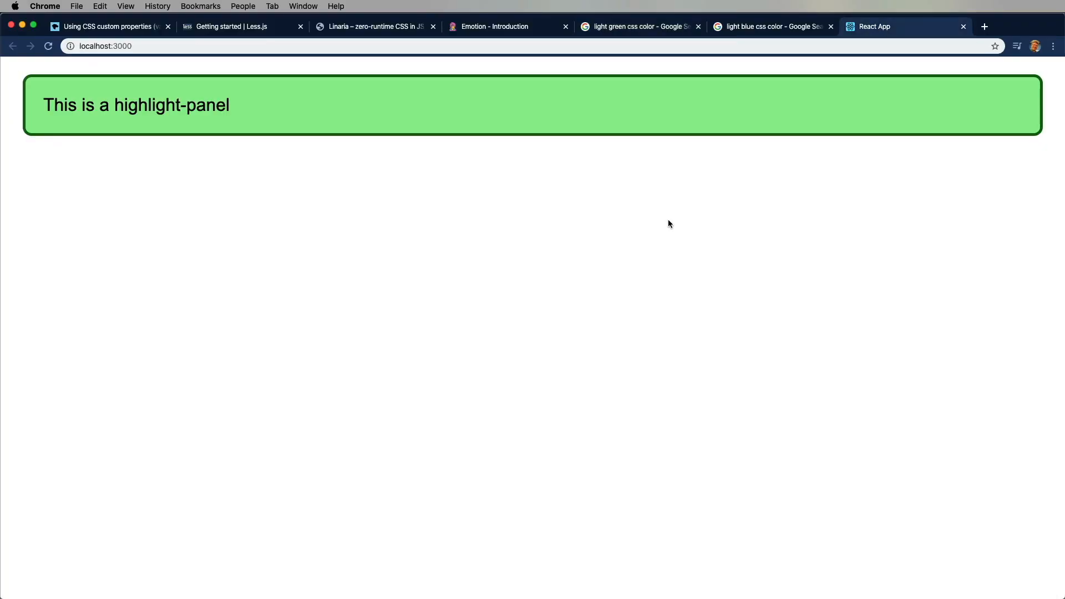
pyautogui.moveTo(388, 133)
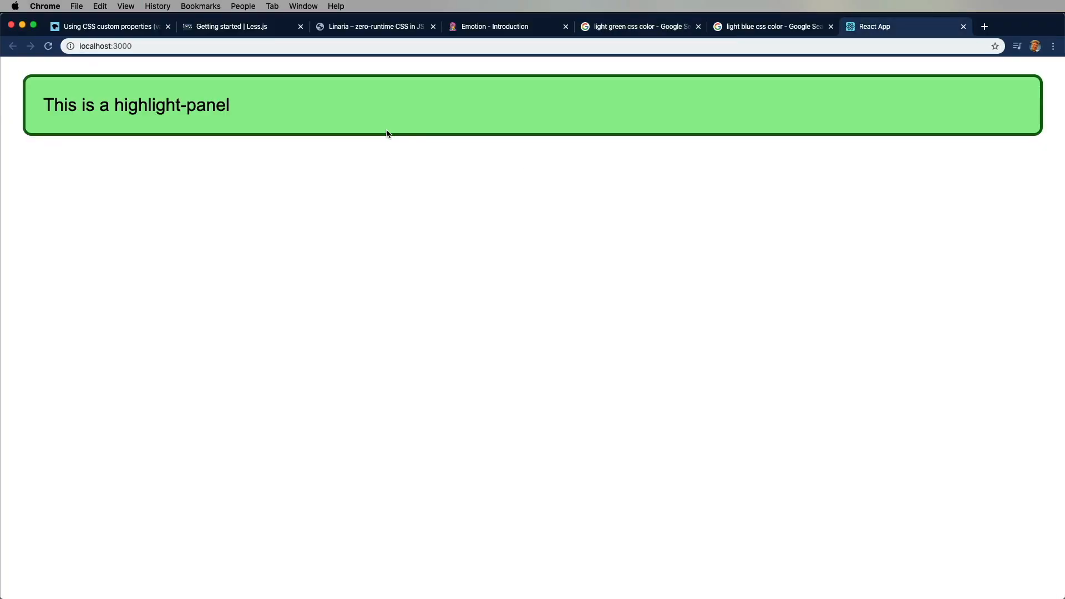
pyautogui.click(496, 26)
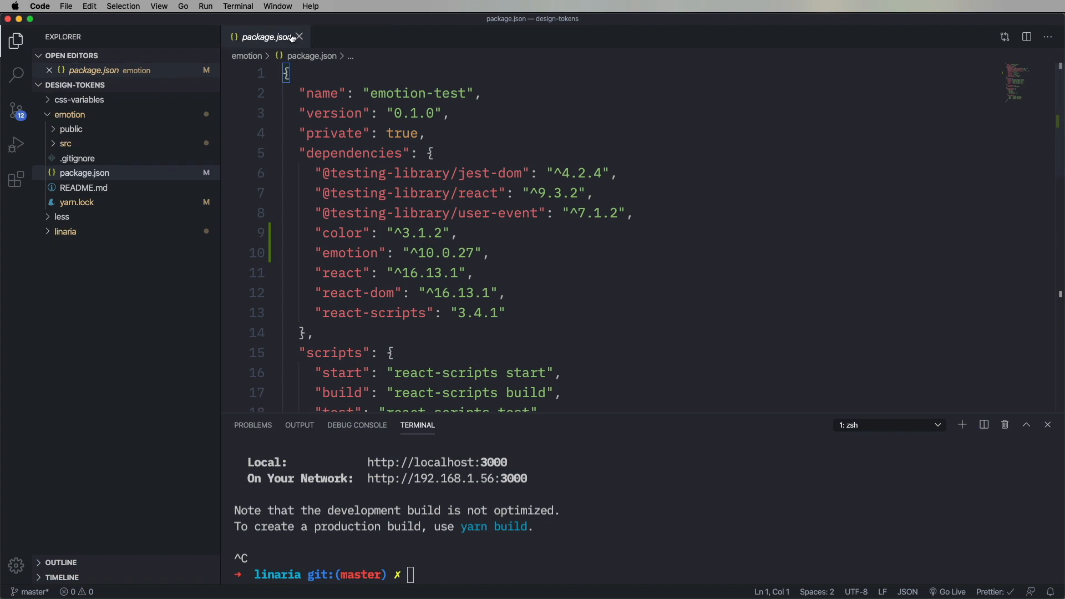
# - Bring up the Emotion App.js and select its highlight and border colour token values
pyautogui.click(298, 37)
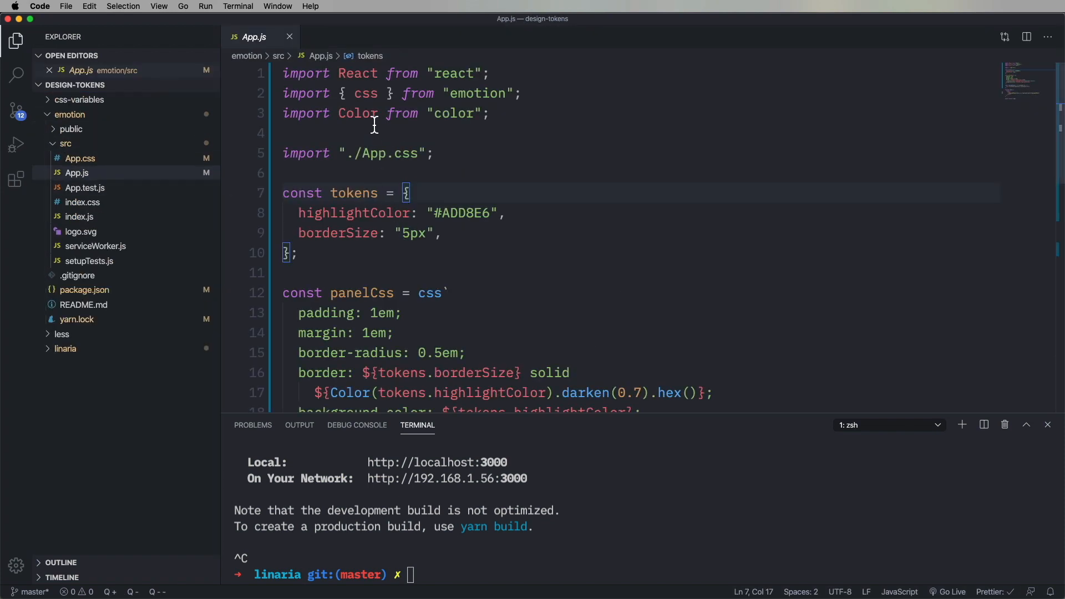
pyautogui.scroll(-3)
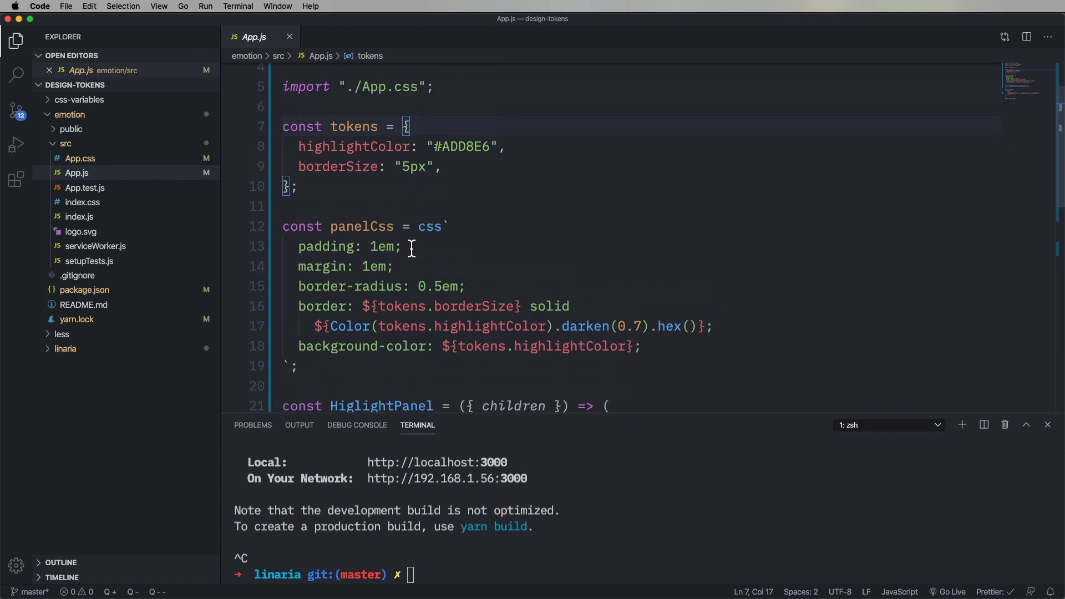
pyautogui.doubleClick(362, 227)
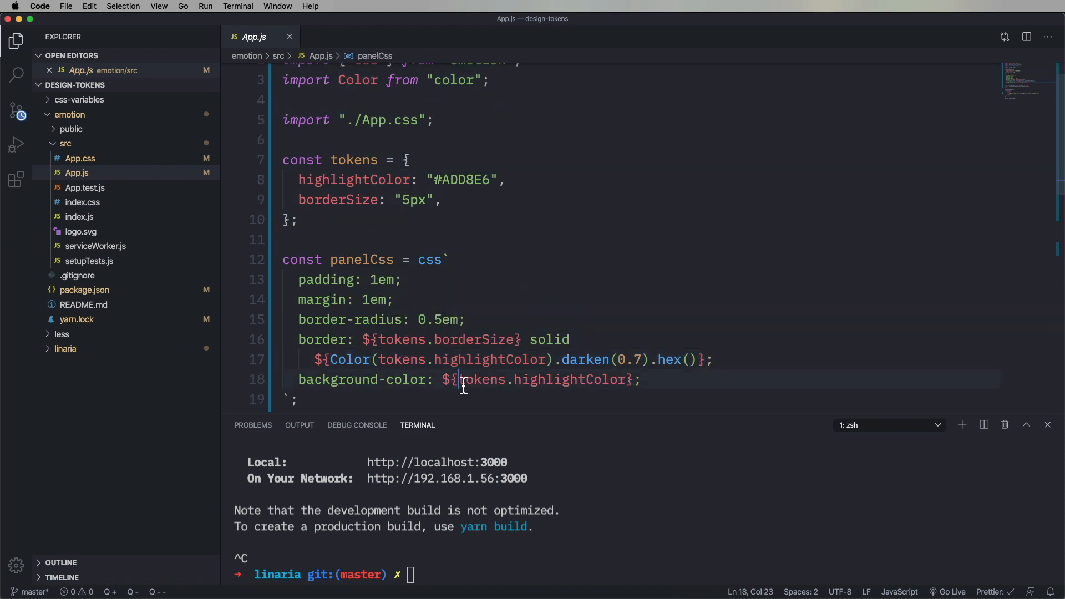
pyautogui.doubleClick(463, 180)
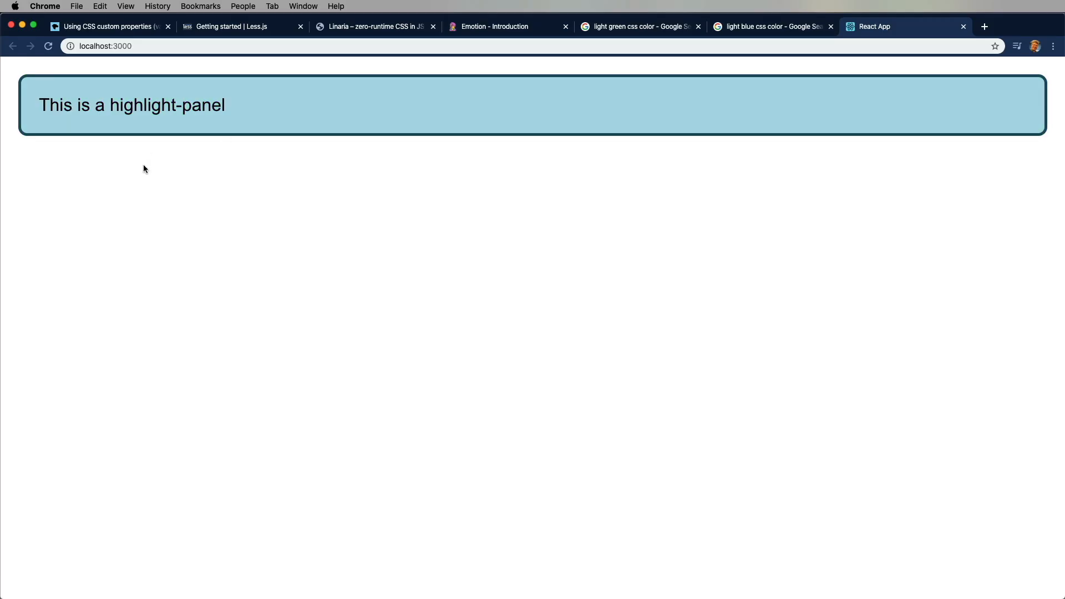
pyautogui.moveTo(192, 133)
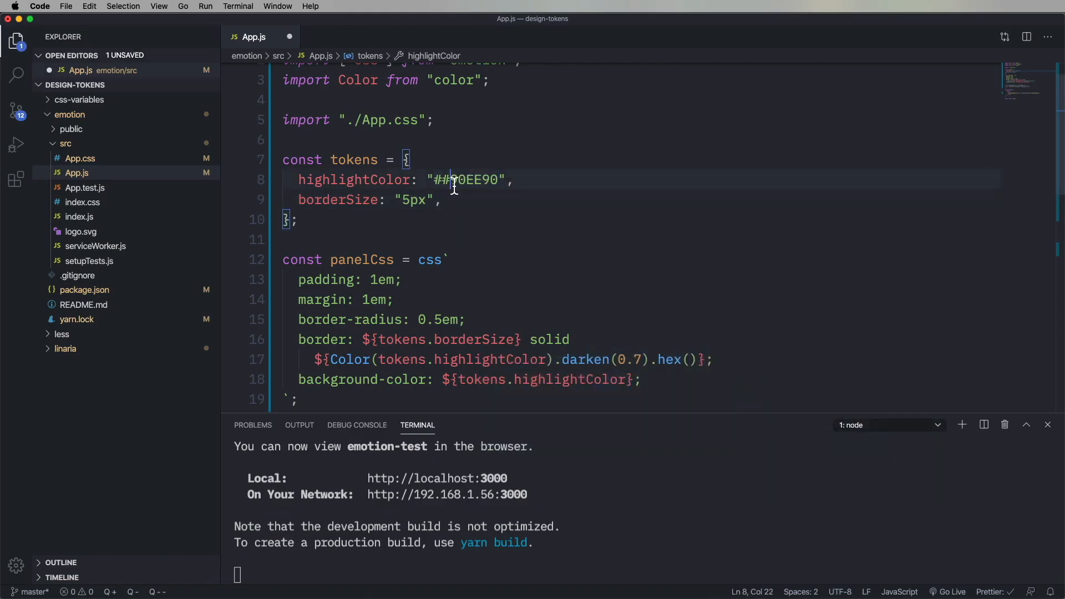
# - View the light green Emotion highlight panel at localhost:3000
pyautogui.click(905, 26)
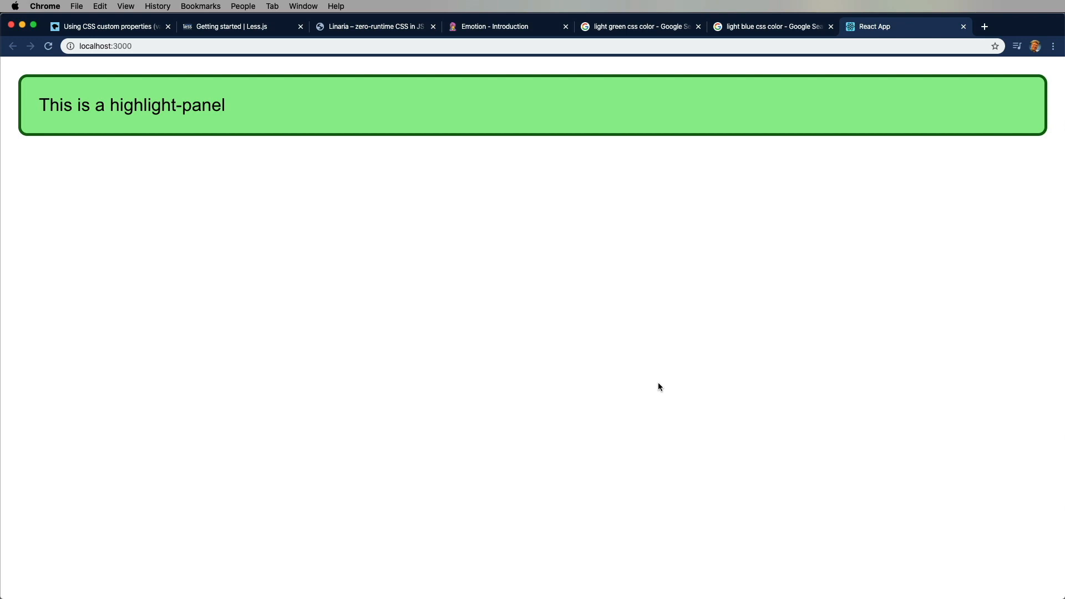